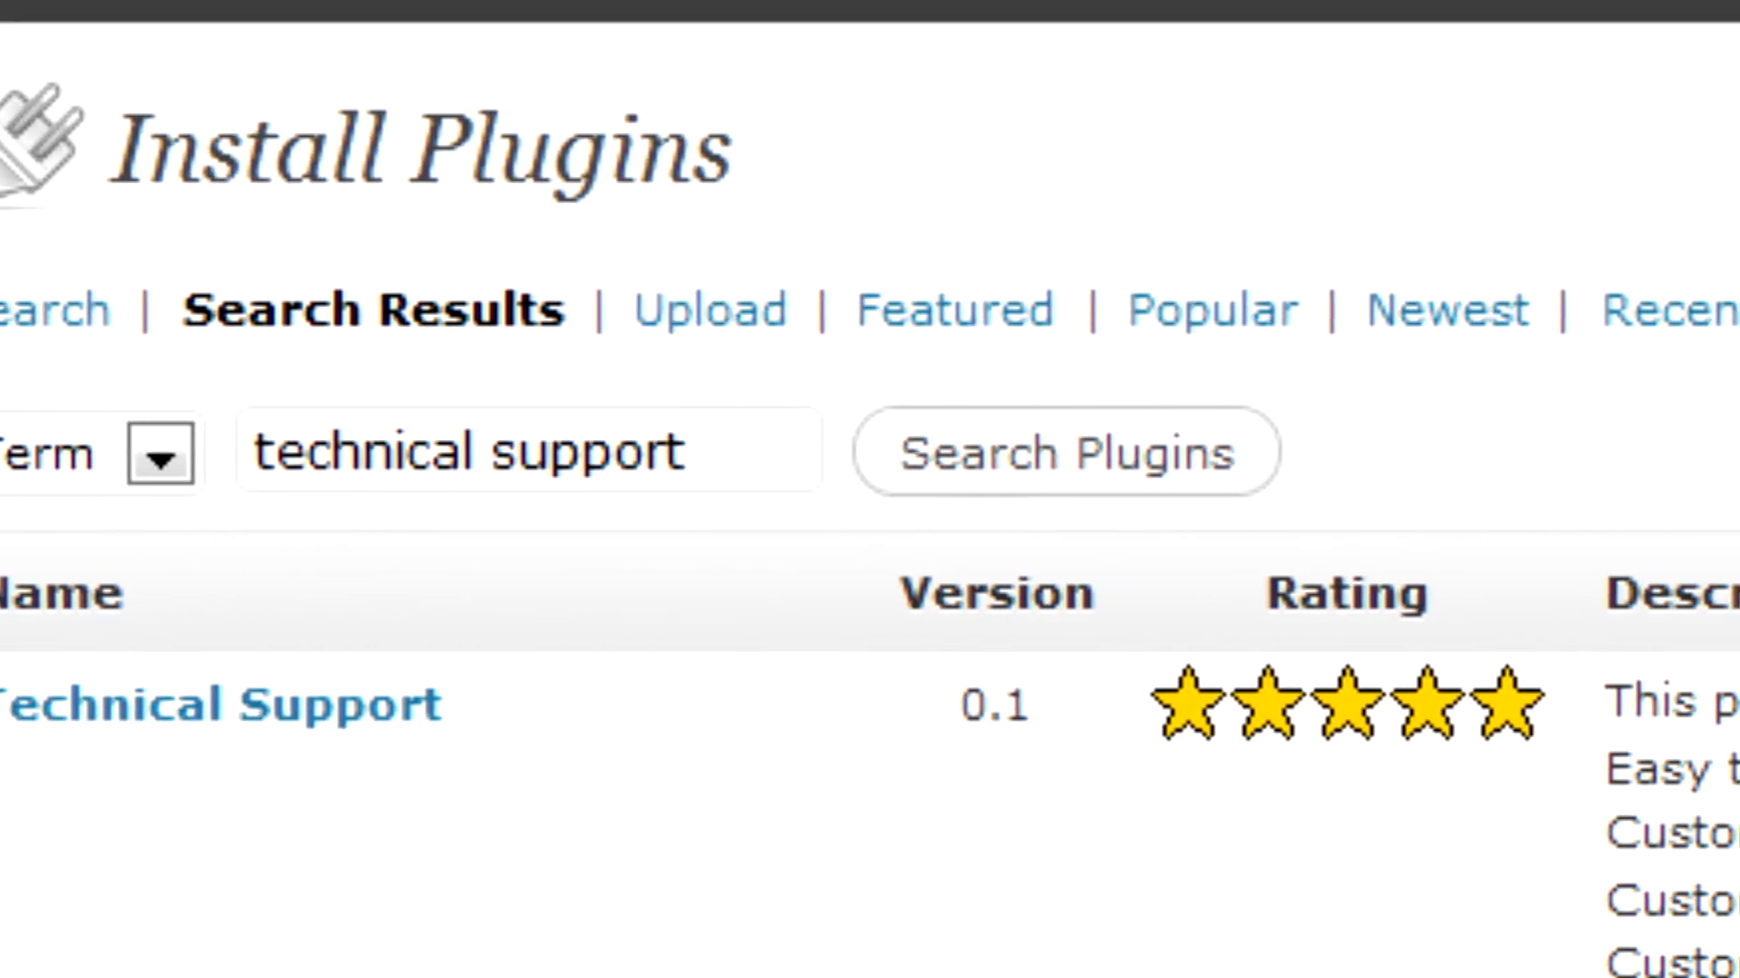
Step: Install and activate the Technical Support plugin and view its dashboard ticket form
click(221, 705)
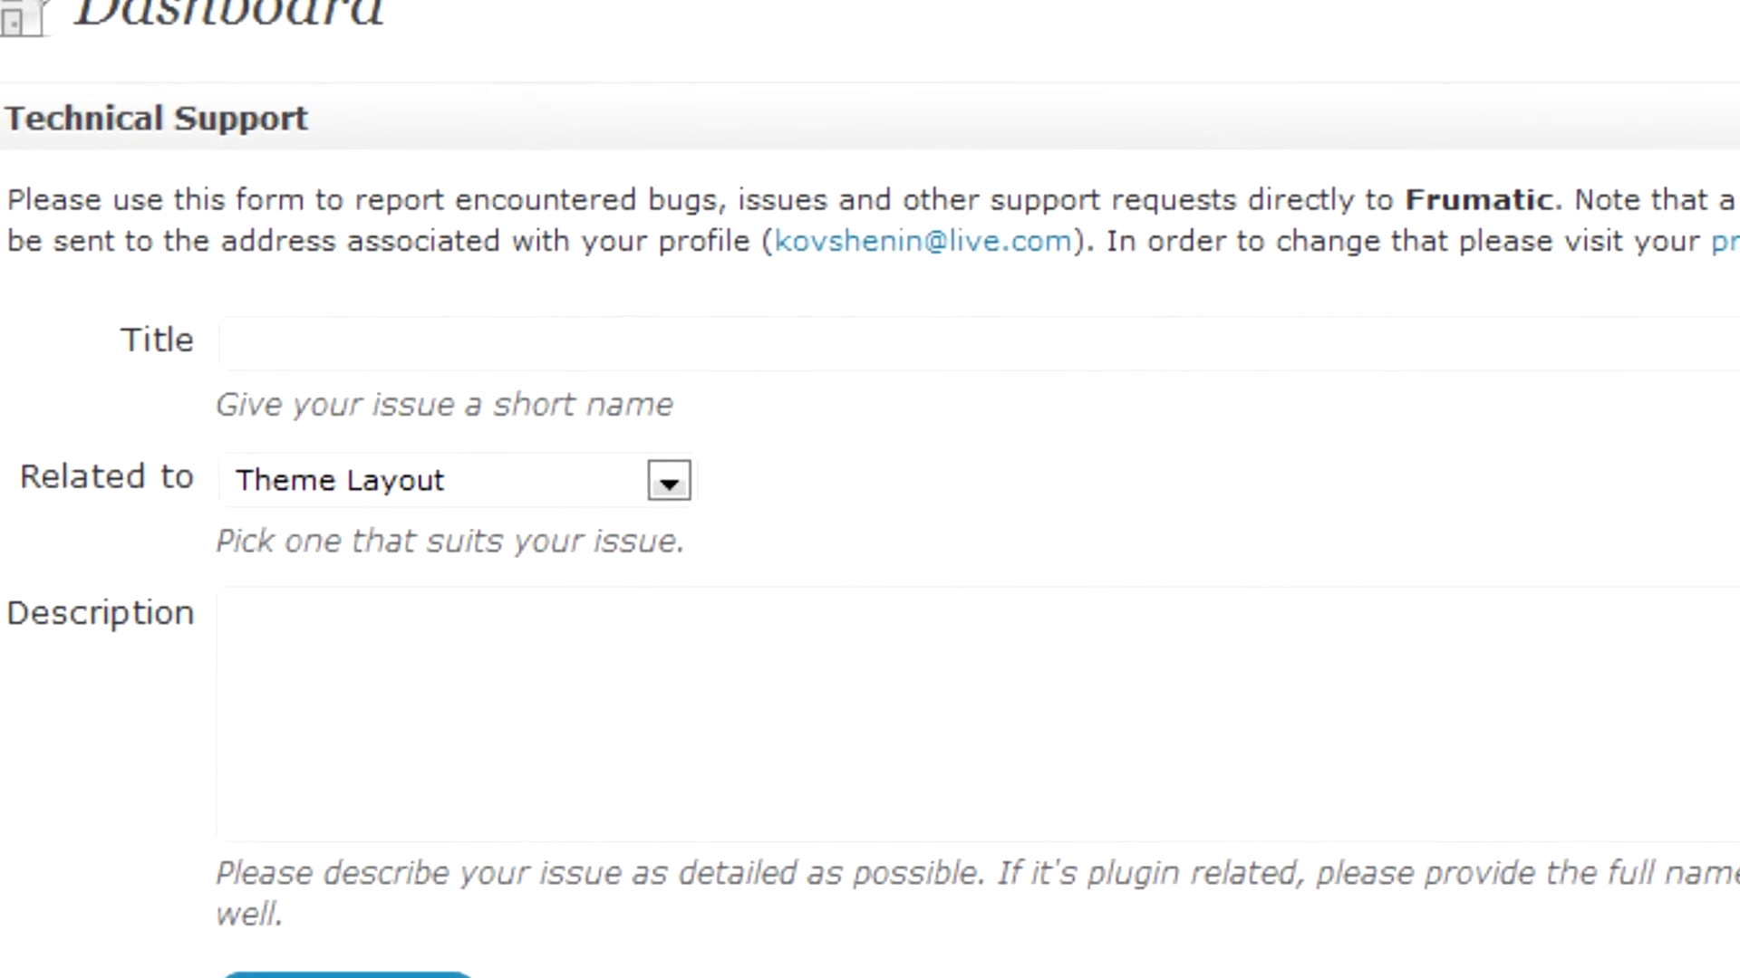
scroll(down, 3)
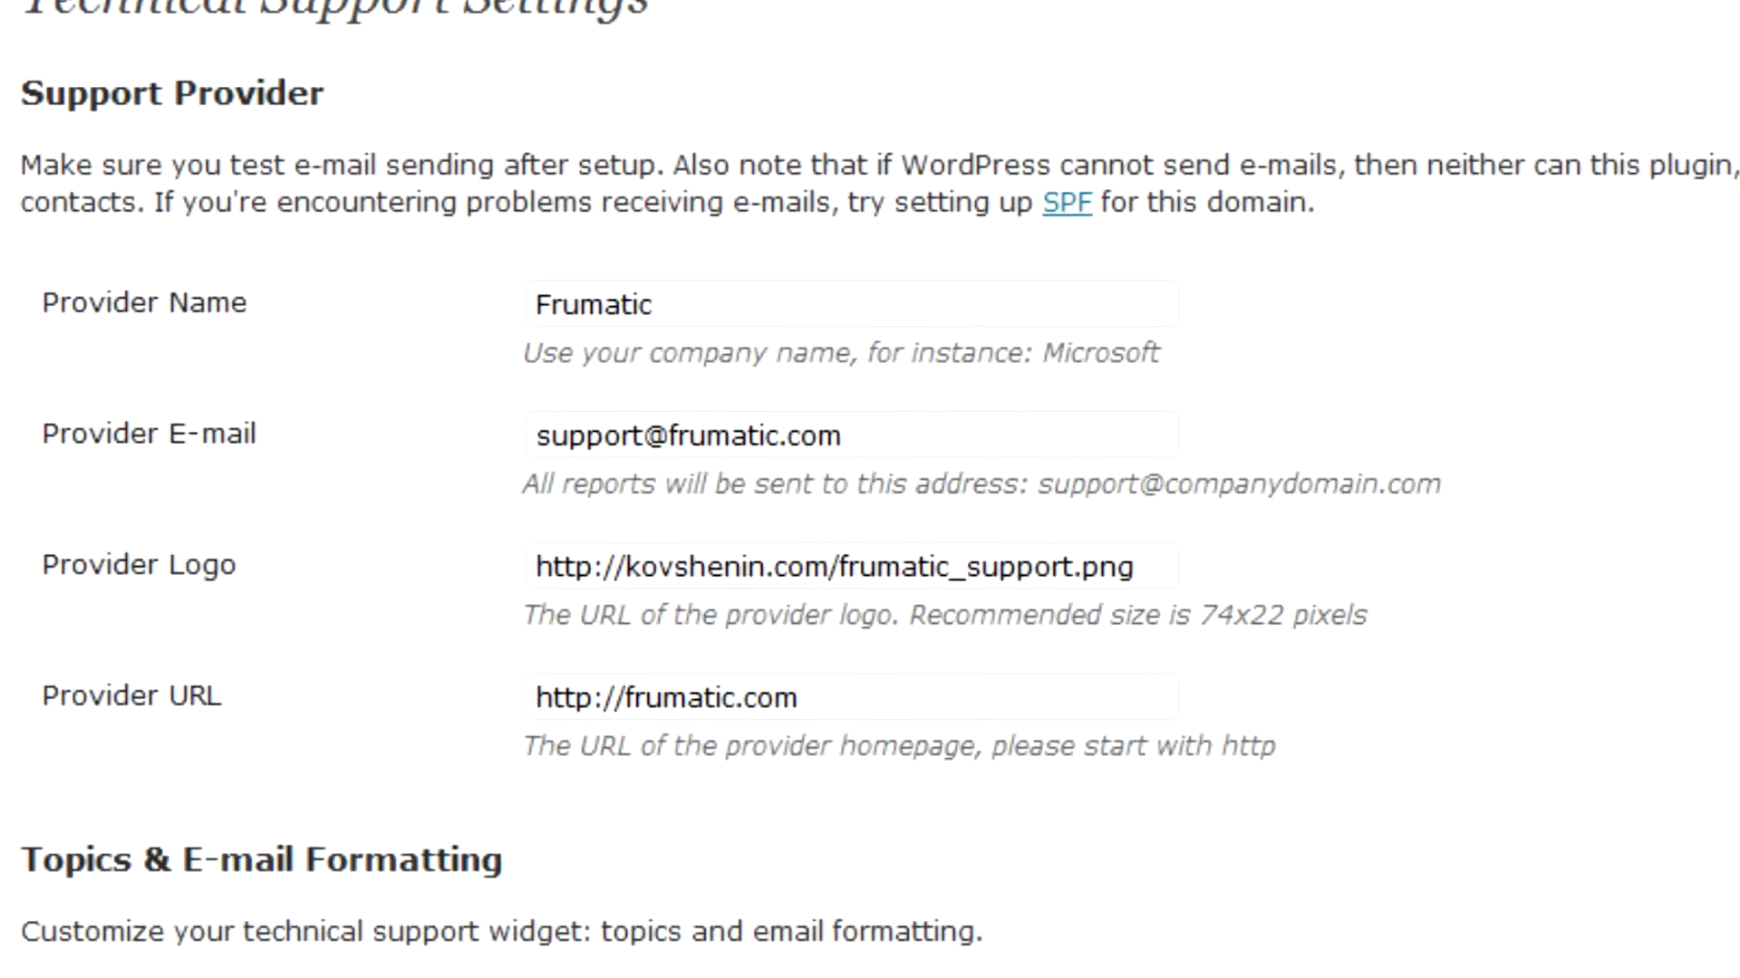
Step: Scroll the Technical Support settings from the Frumatic provider details down to Topics & E-mail Formatting
scroll(down, 3)
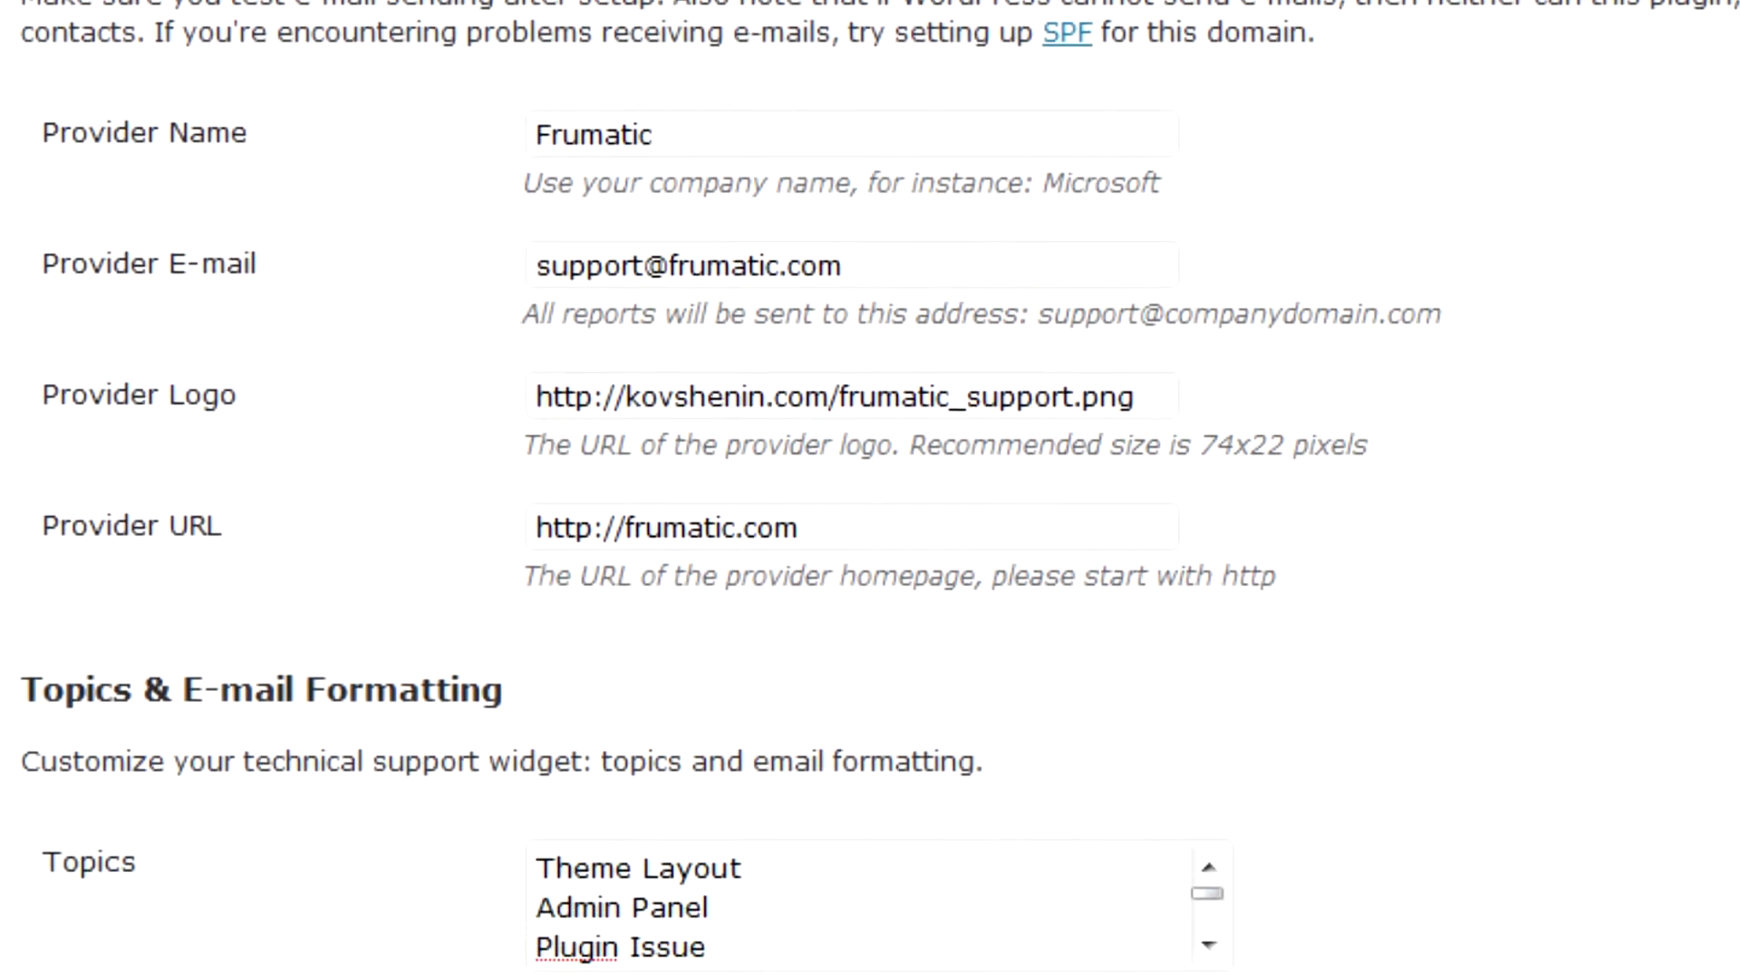
scroll(down, 3)
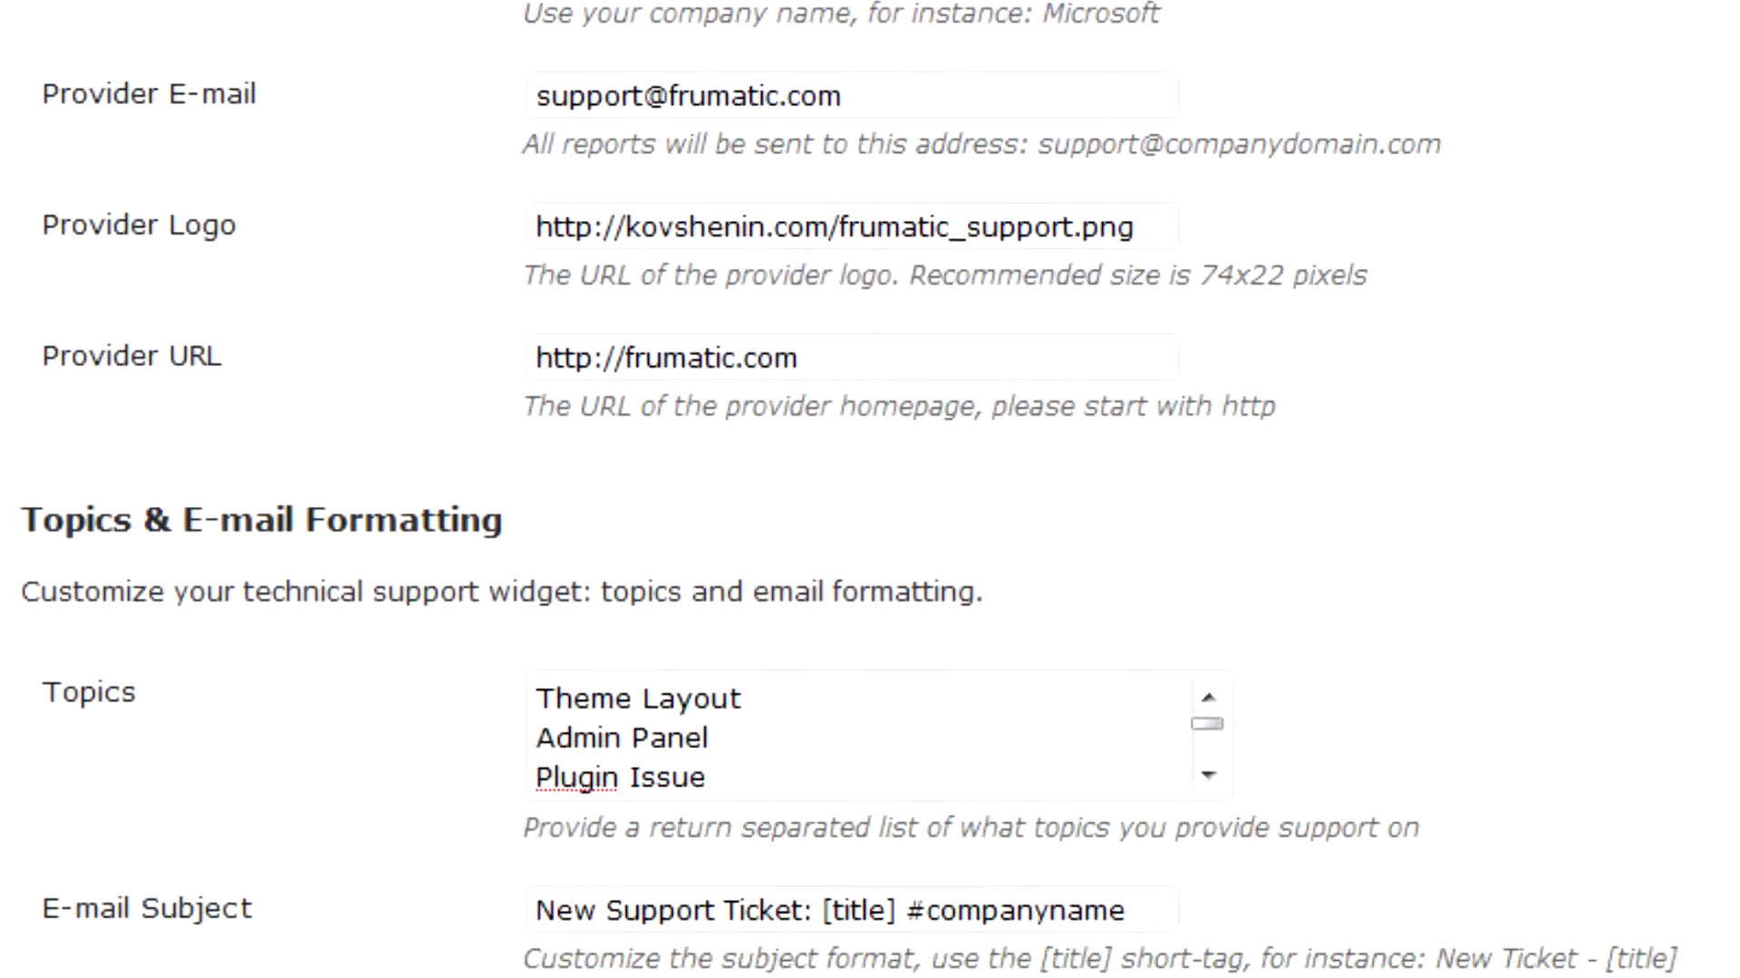
scroll(down, 3)
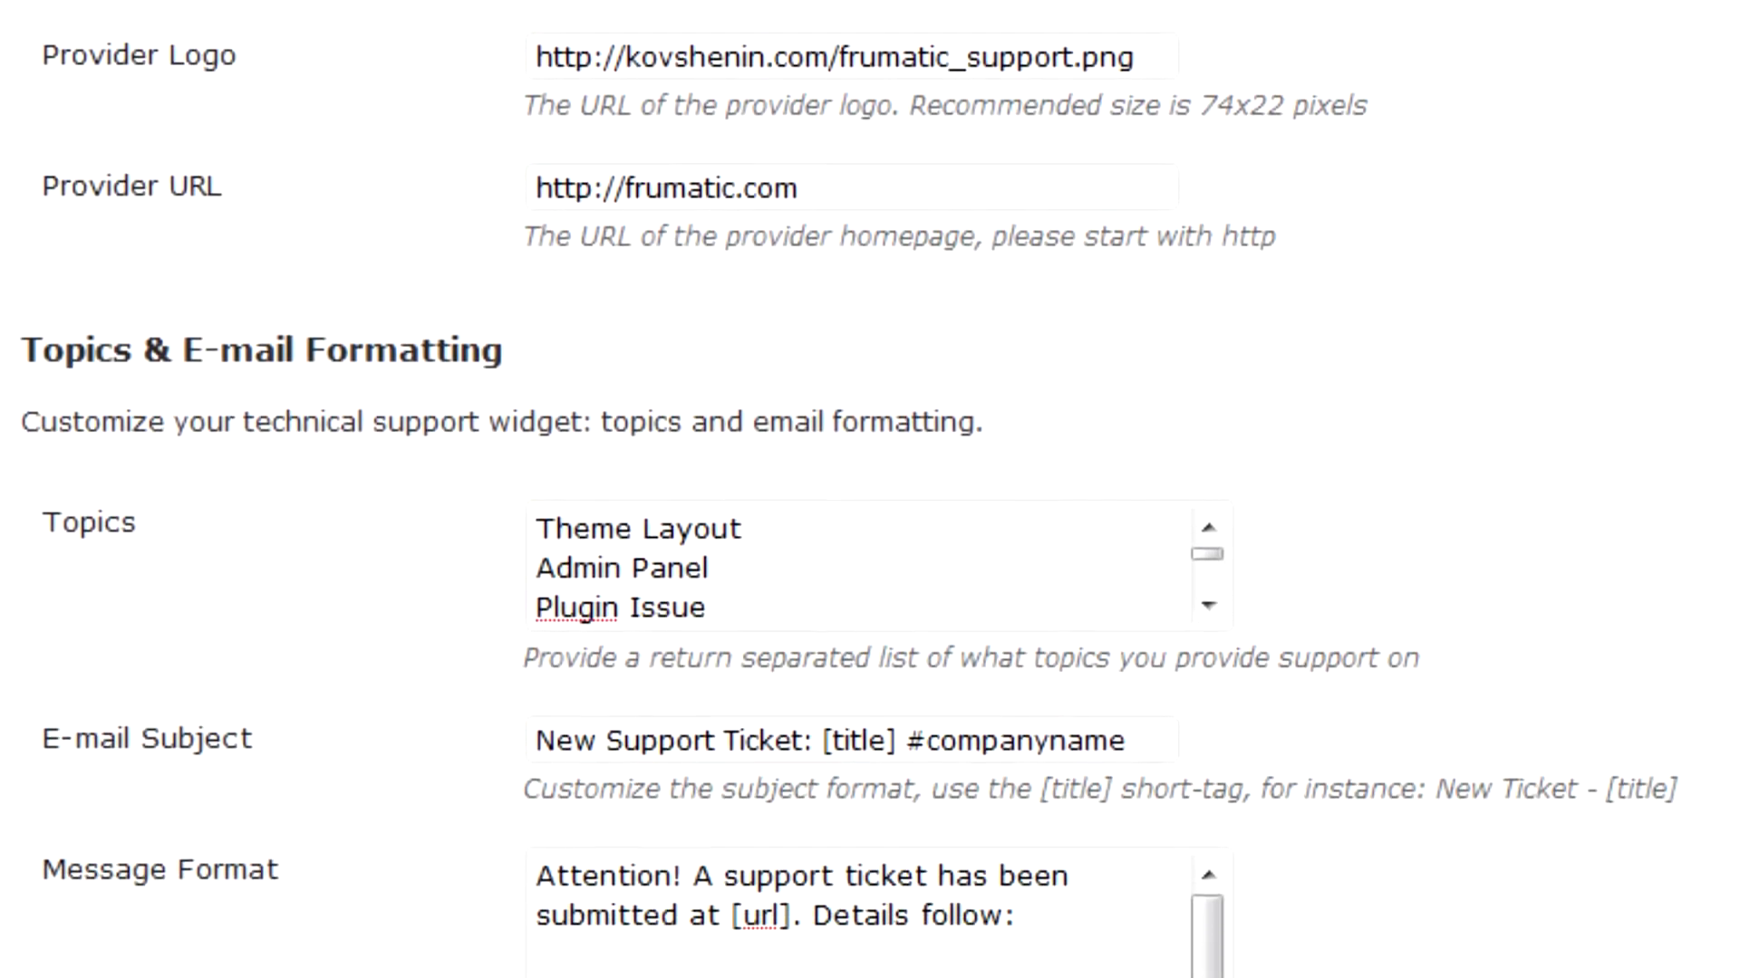